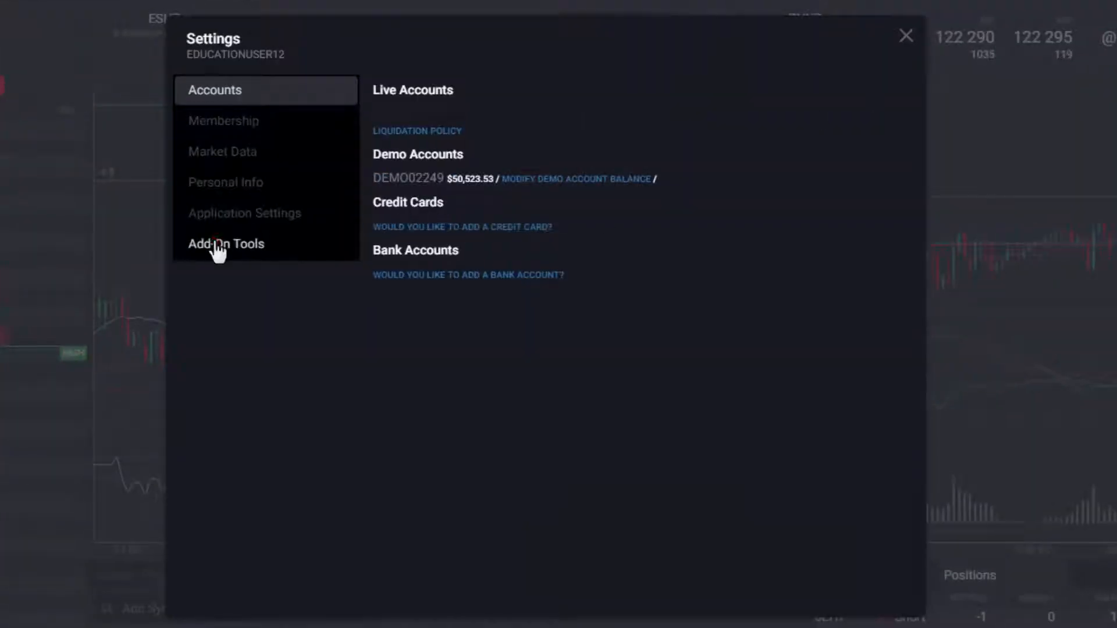
# Activate the Jigsaw Depth & Sales add-on under Add-On Tools, accepting its third-party notice
pyautogui.click(226, 244)
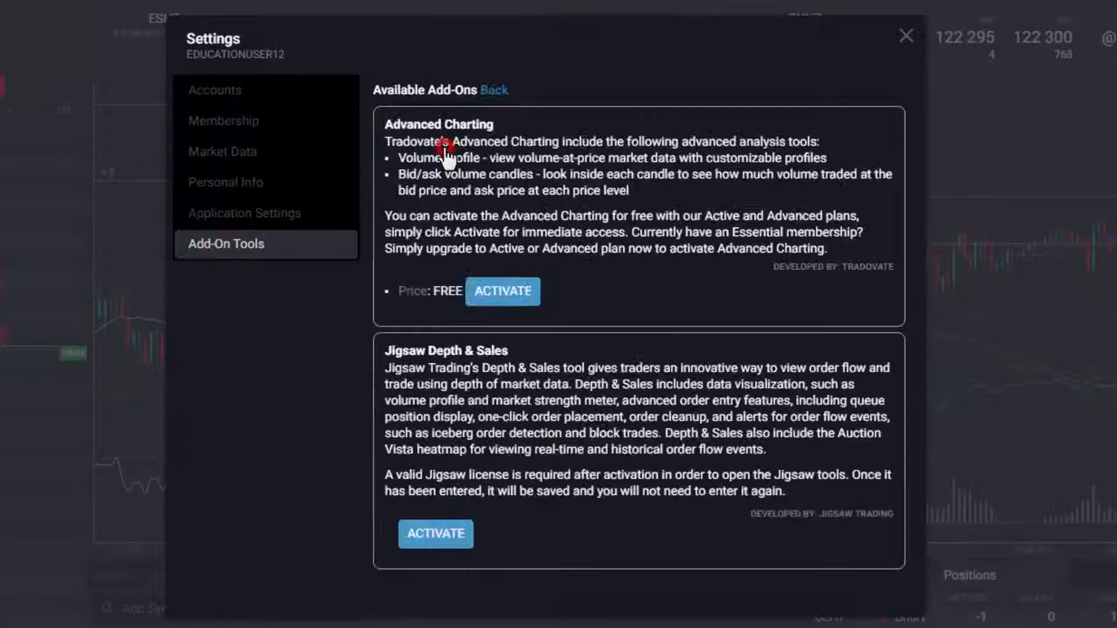
pyautogui.scroll(-3)
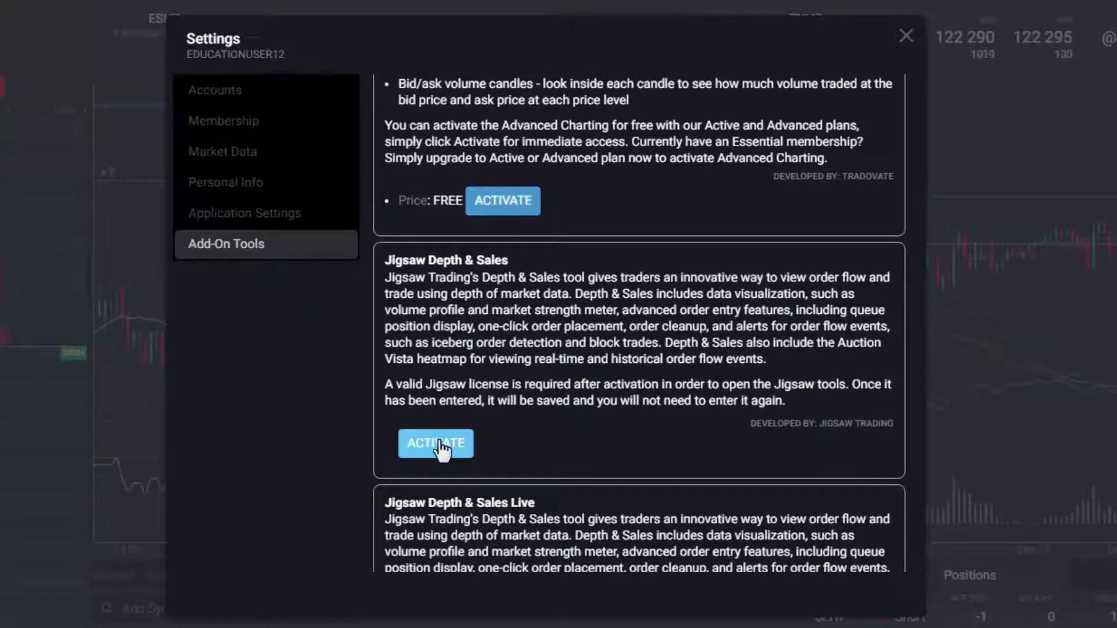
pyautogui.click(435, 444)
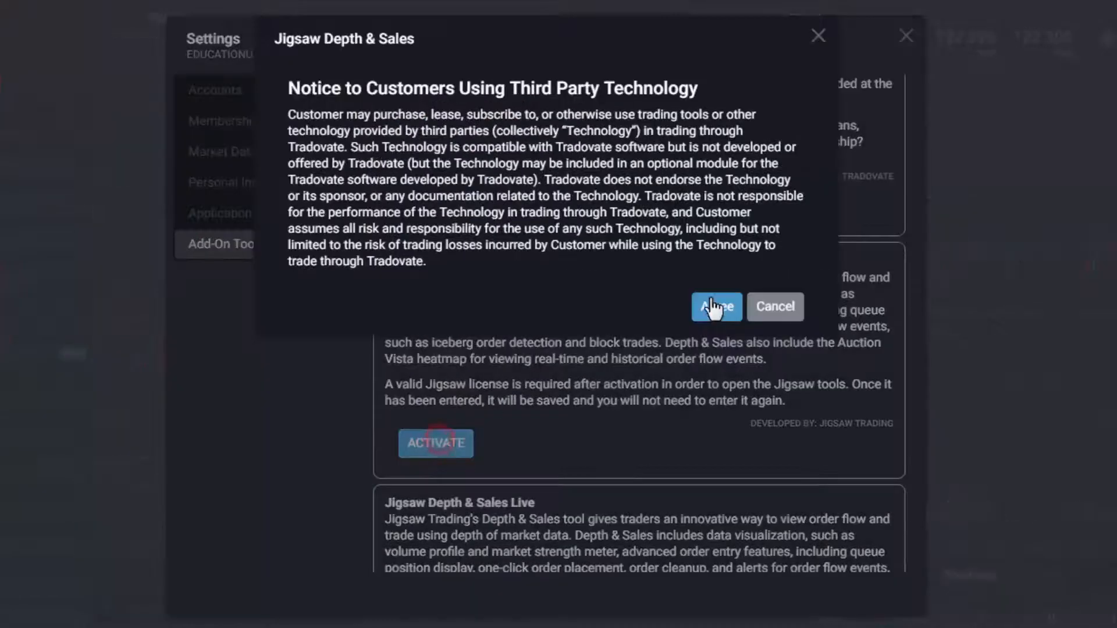
pyautogui.click(716, 306)
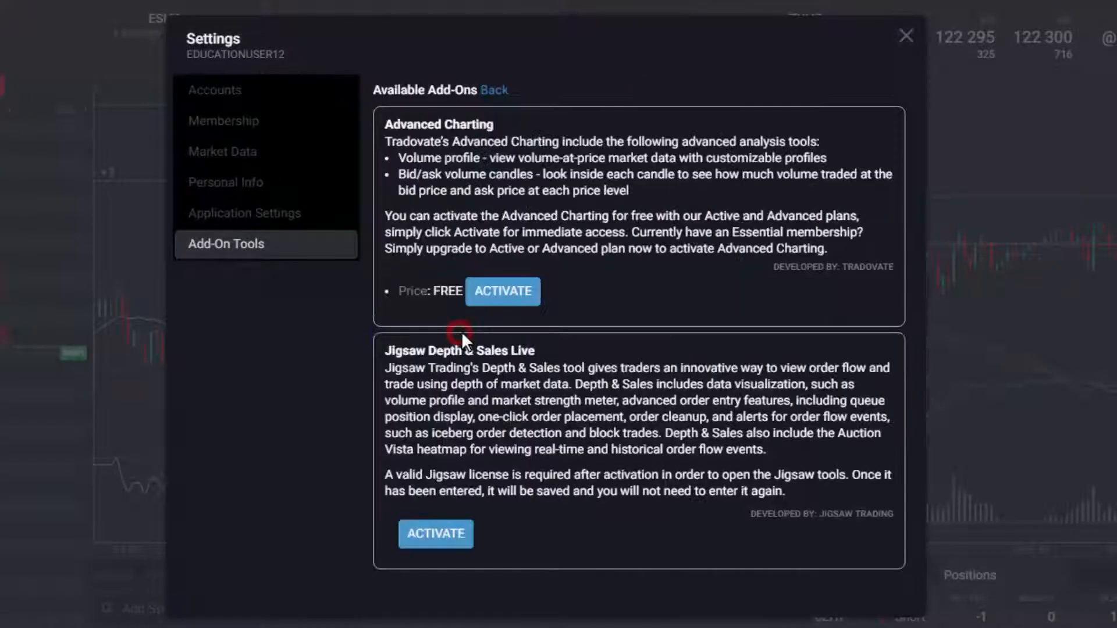
# Activate the Jigsaw Depth & Sales Live add-on, accepting its third-party notice
pyautogui.scroll(-3)
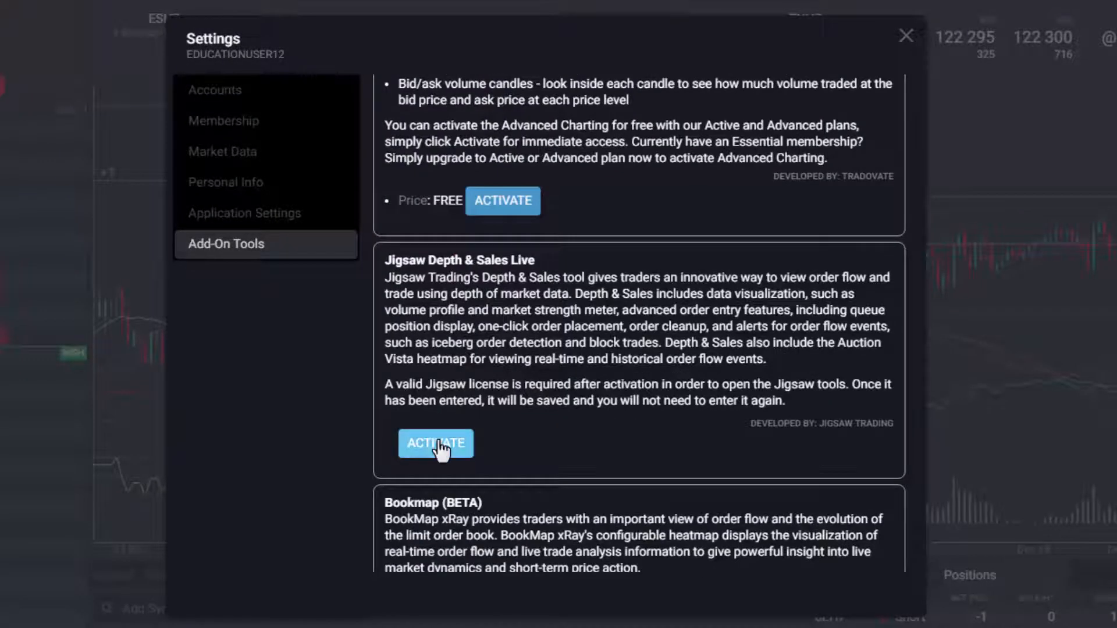
pyautogui.click(435, 443)
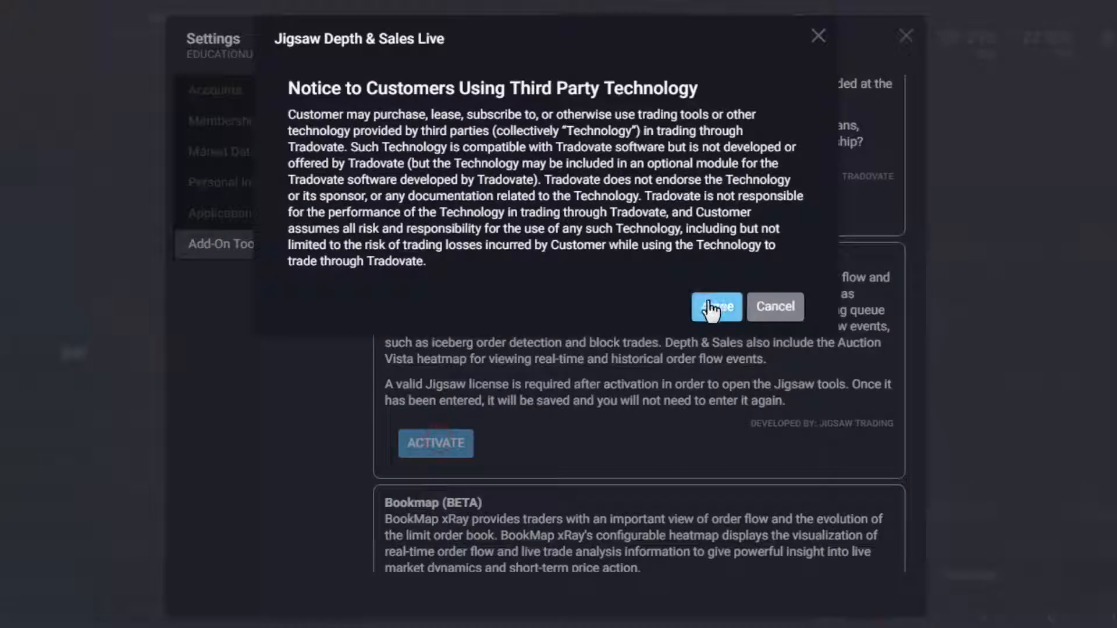
pyautogui.click(716, 306)
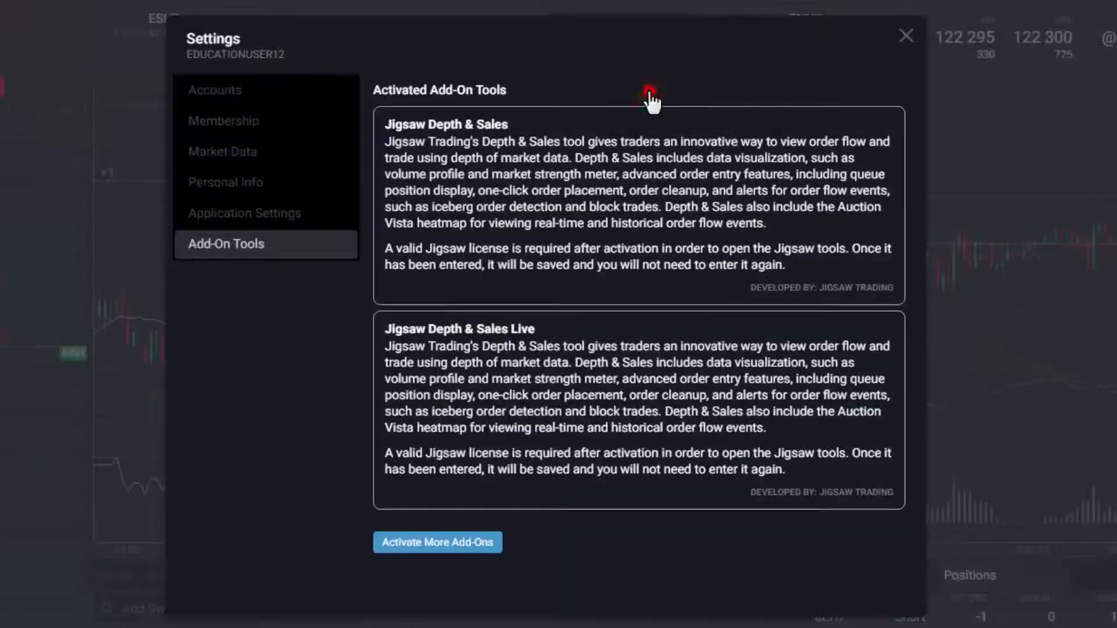
# Leave settings and start a new Jigsaw Depth & Sales window from the + menu
pyautogui.click(906, 36)
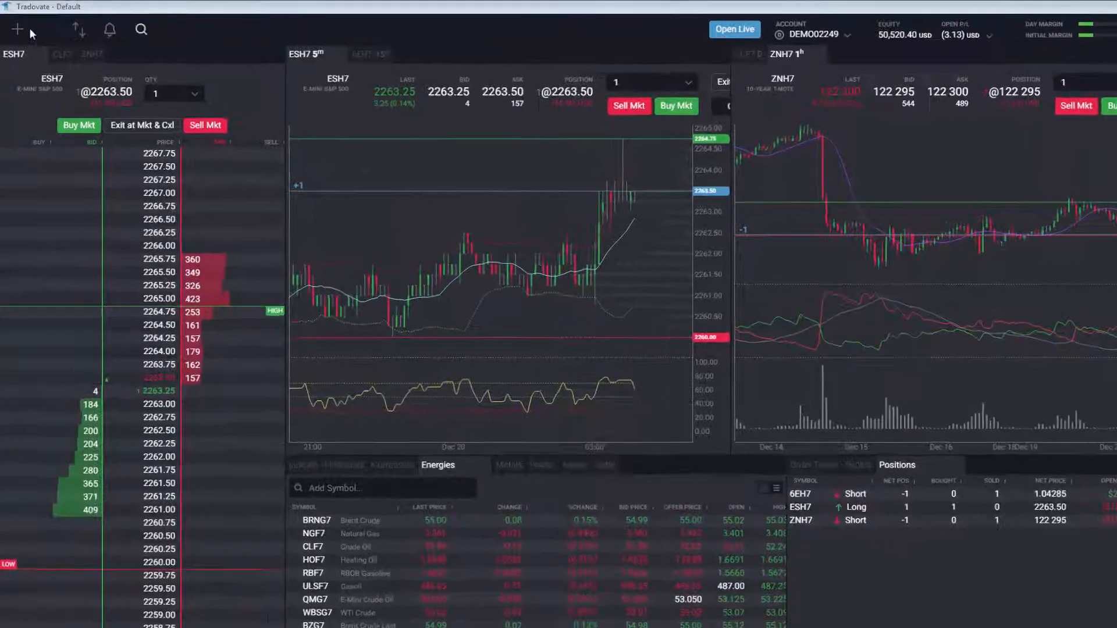
pyautogui.click(17, 30)
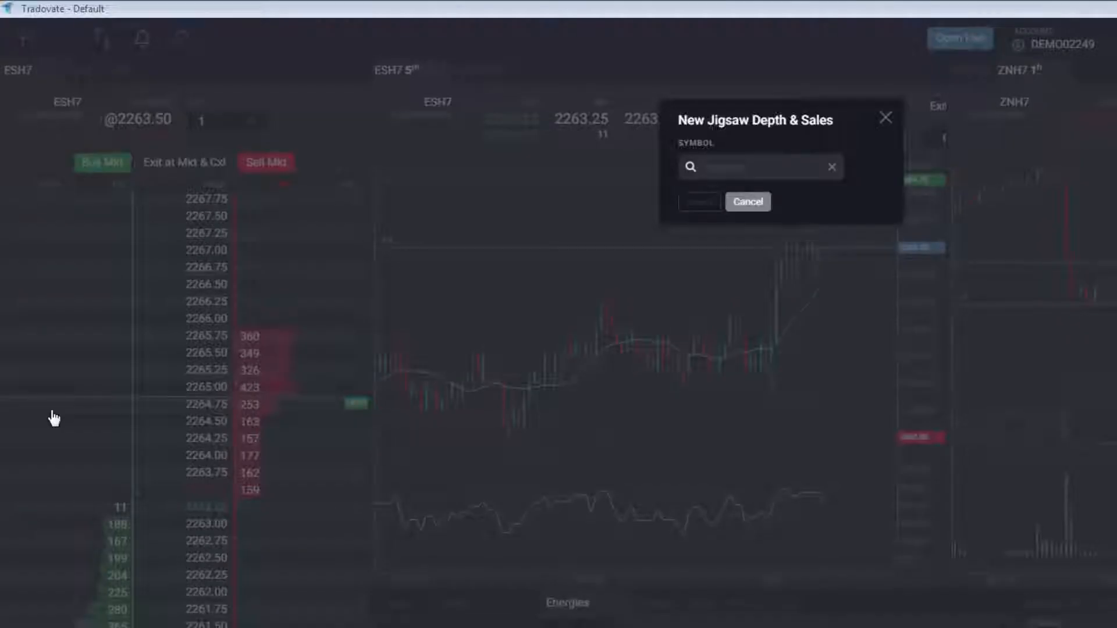
# Choose ESH7 (E-Mini S&P 500) from the ES suggestions as the window's symbol
pyautogui.click(755, 167)
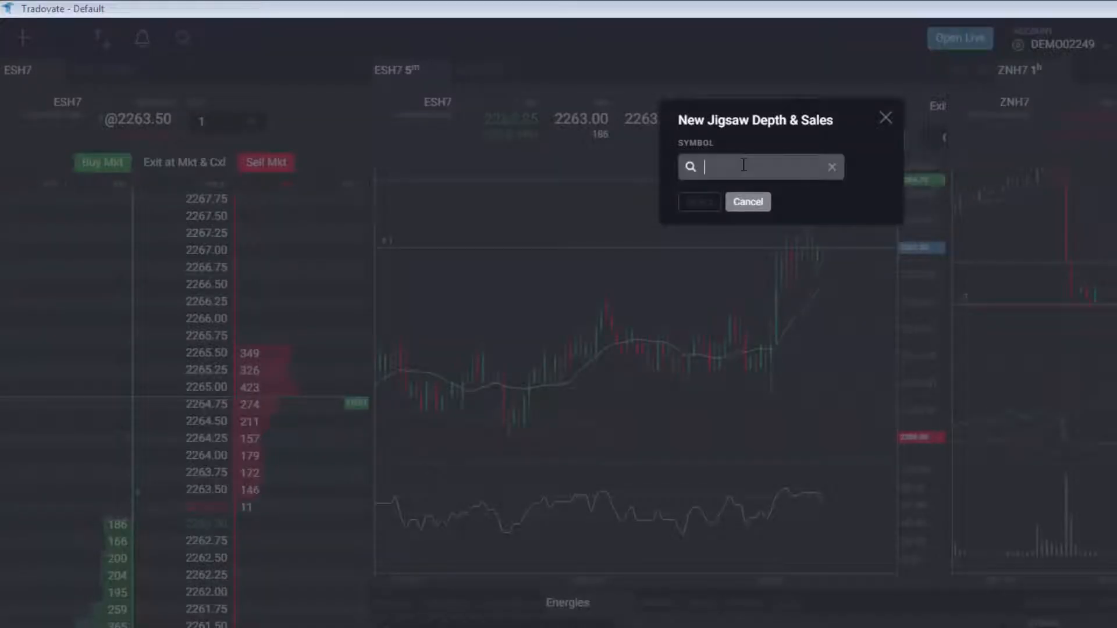
pyautogui.write('ES')
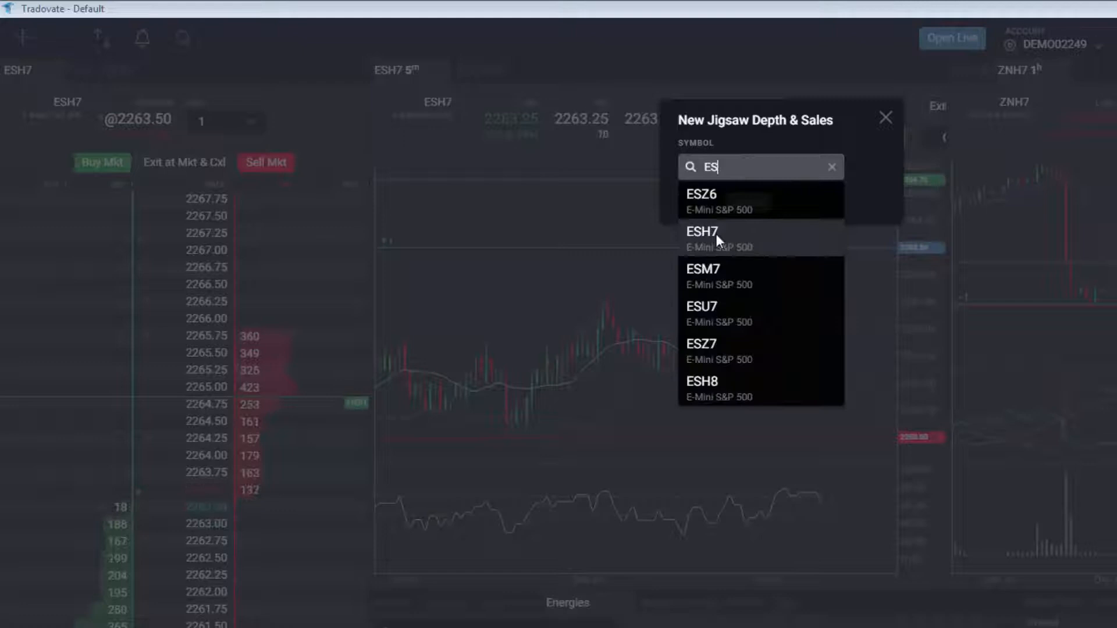
pyautogui.click(702, 238)
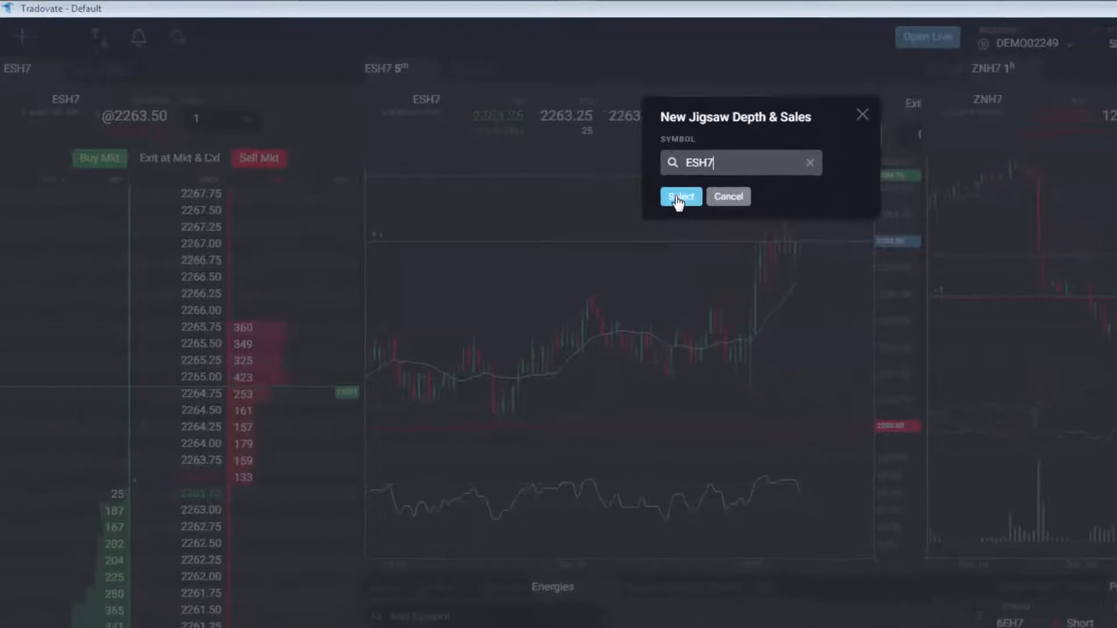
pyautogui.click(679, 197)
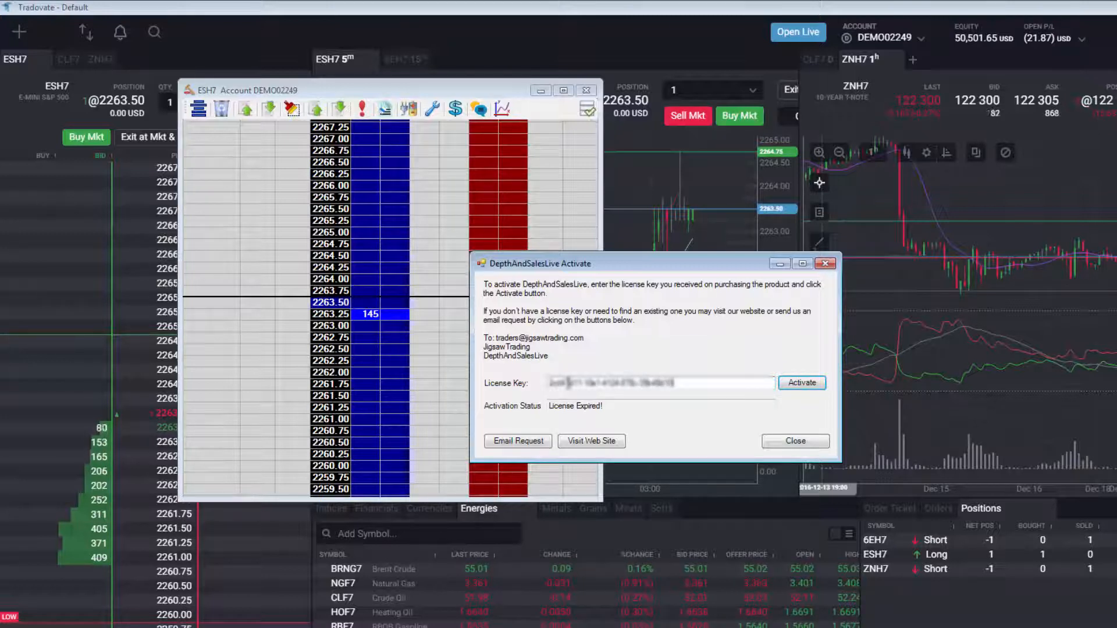
# Activate the Depth & Sales Live license and show the Auction Vista heatmap beside the ESH7 ladder
pyautogui.click(801, 383)
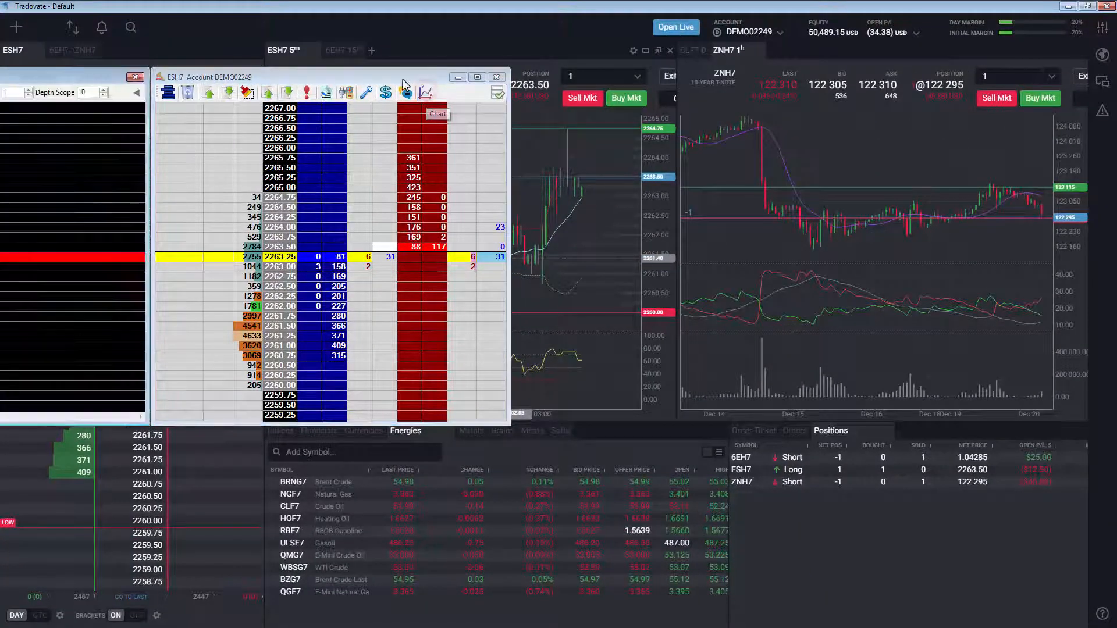
pyautogui.click(426, 93)
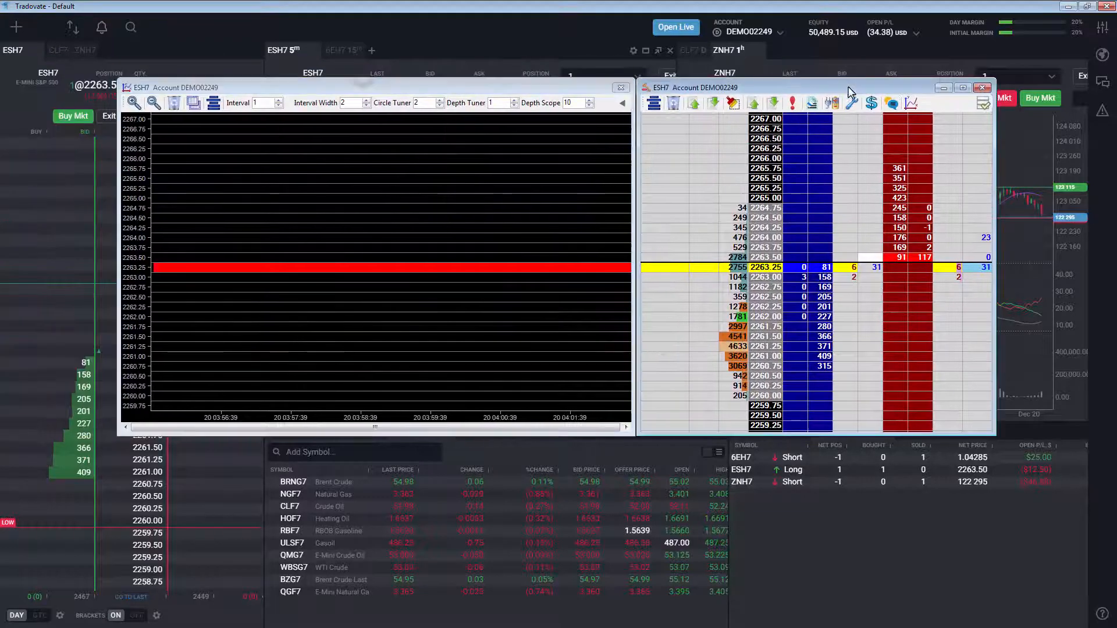